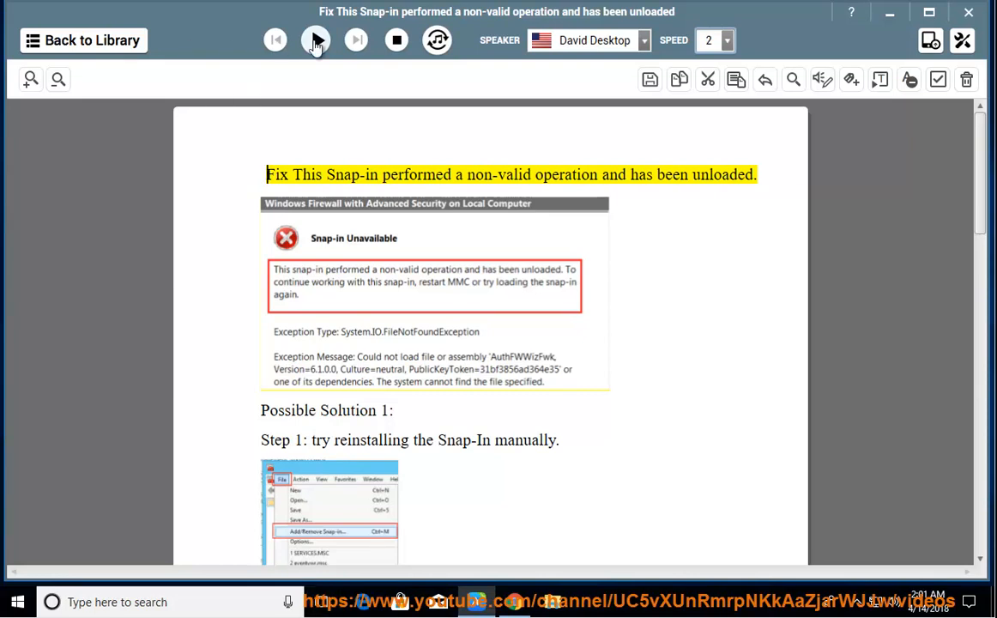
Read the guide aloud from the title through Step 1, pausing as Step 2 begins.
click(316, 40)
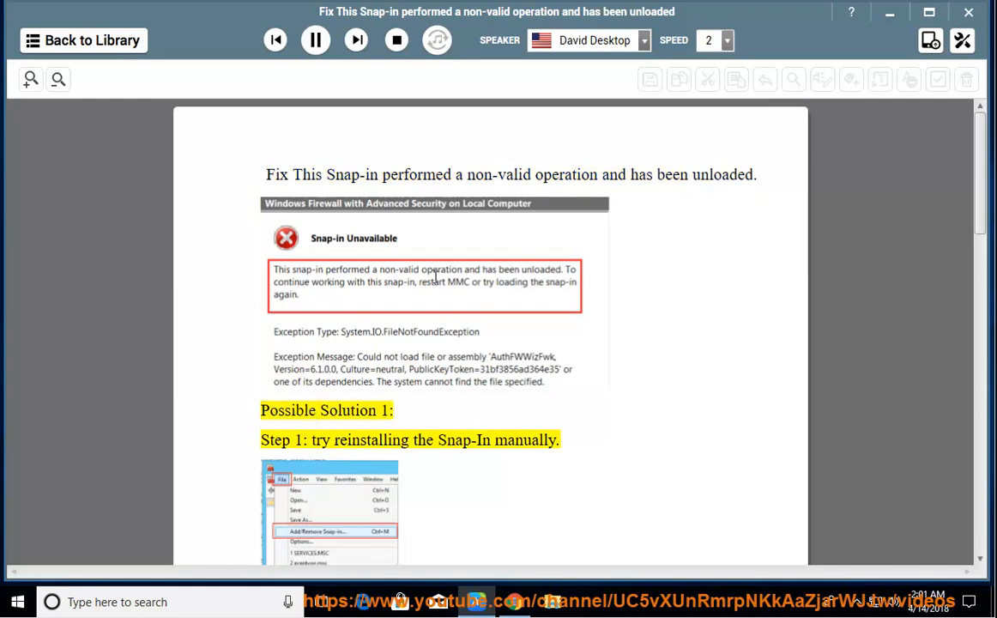
scroll(down, 3)
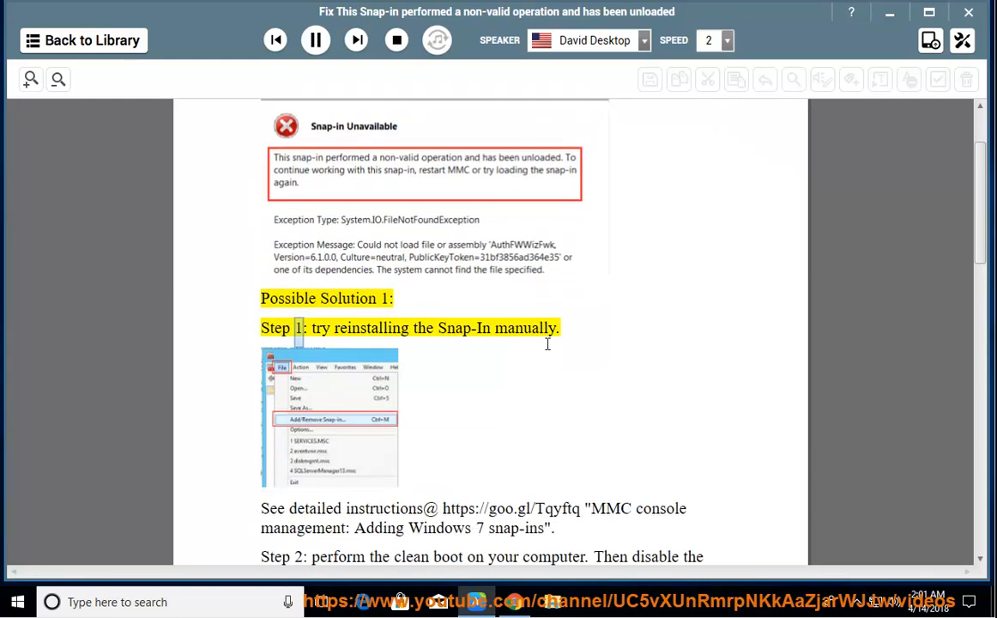
double_click(524, 328)
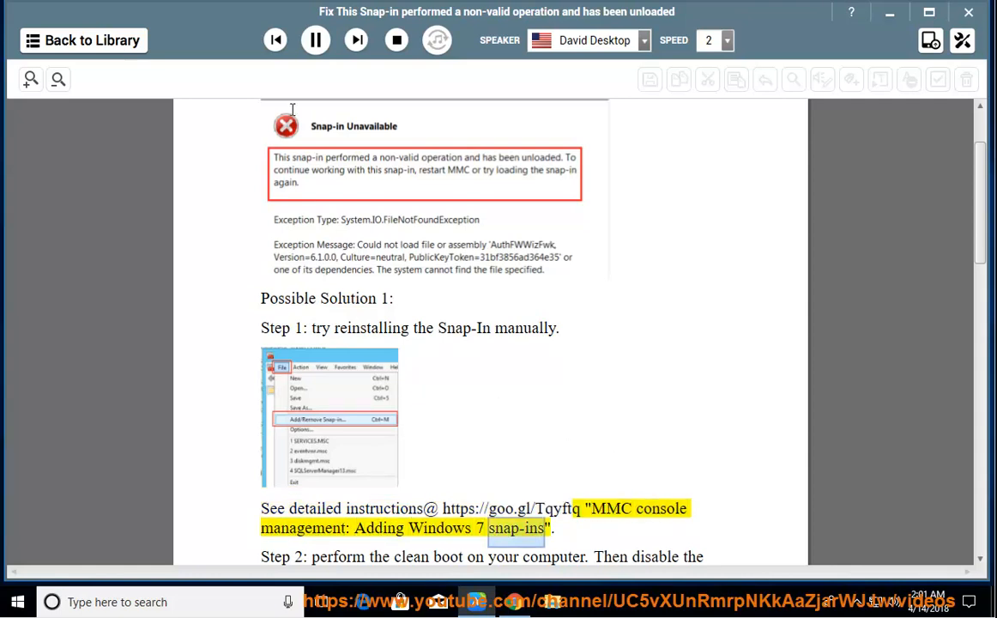
click(316, 40)
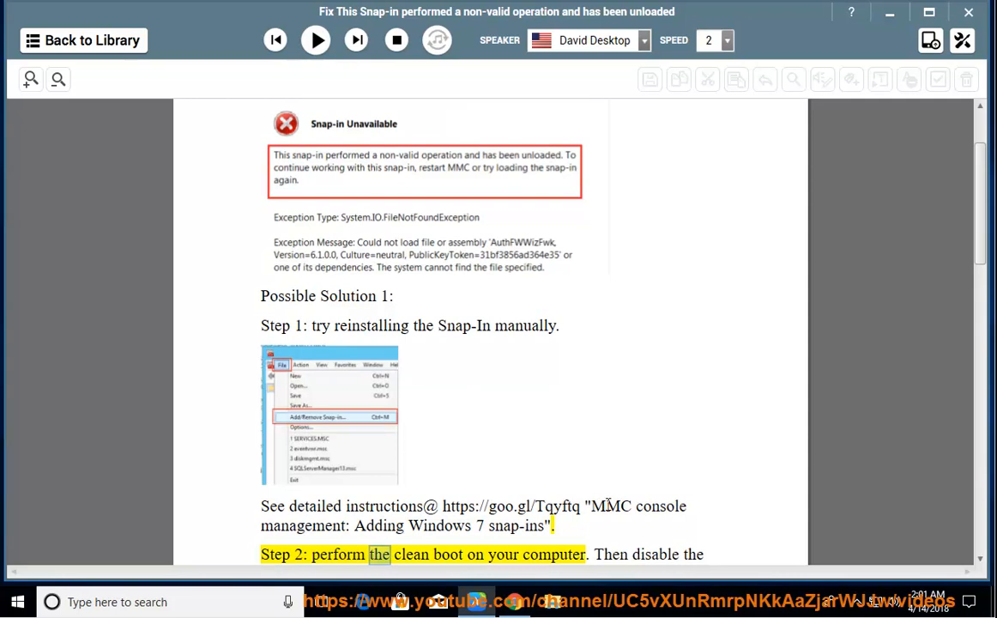
double_click(611, 505)
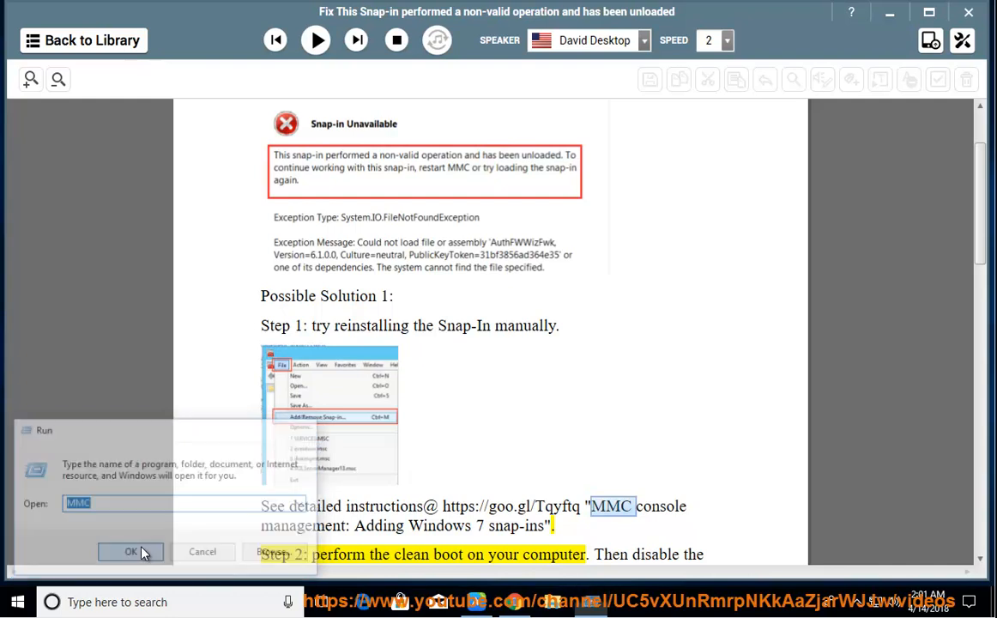
click(130, 551)
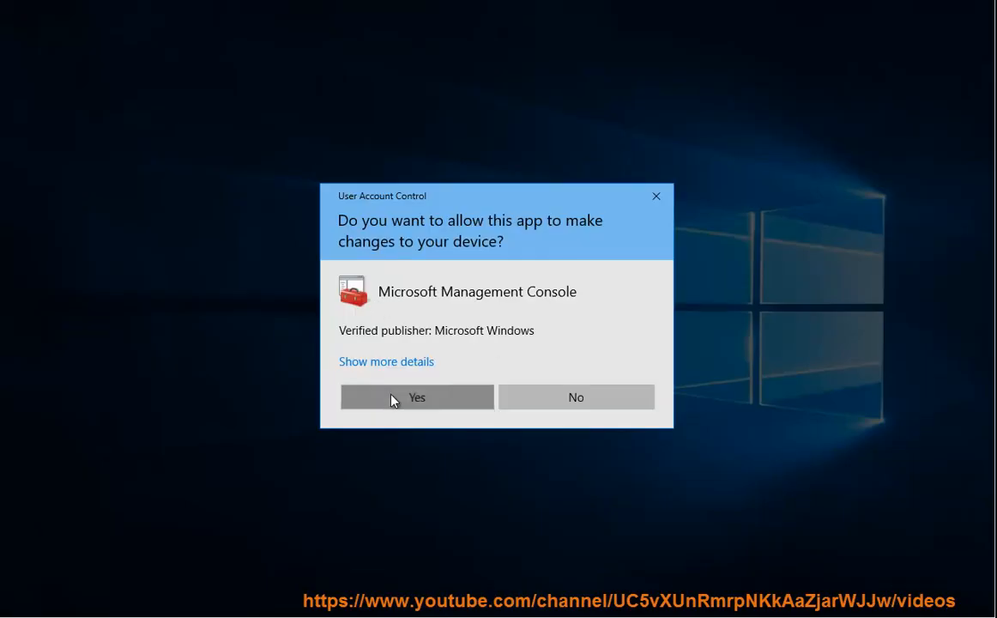
click(415, 397)
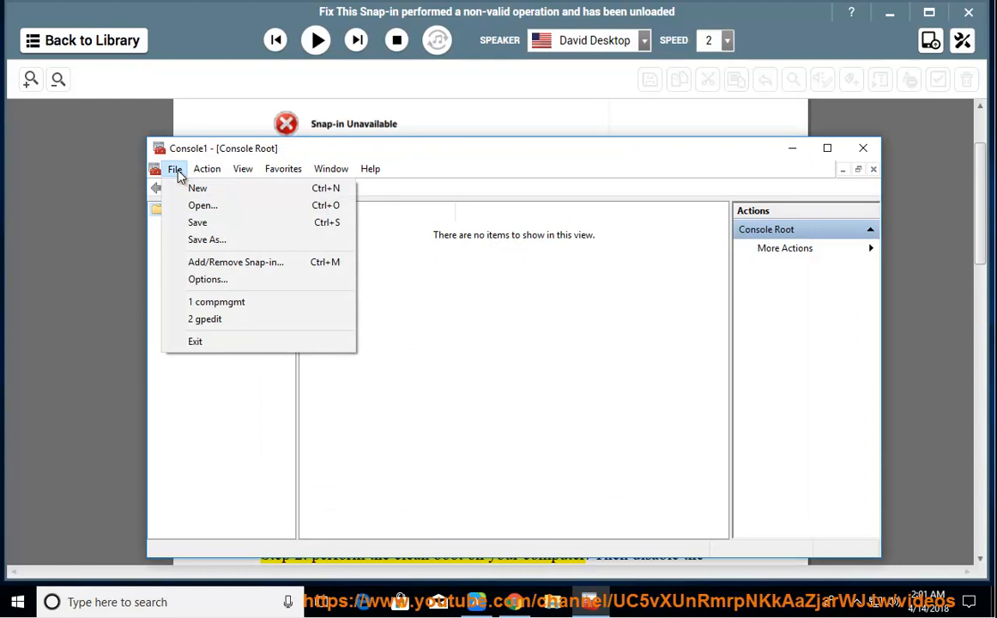
click(235, 261)
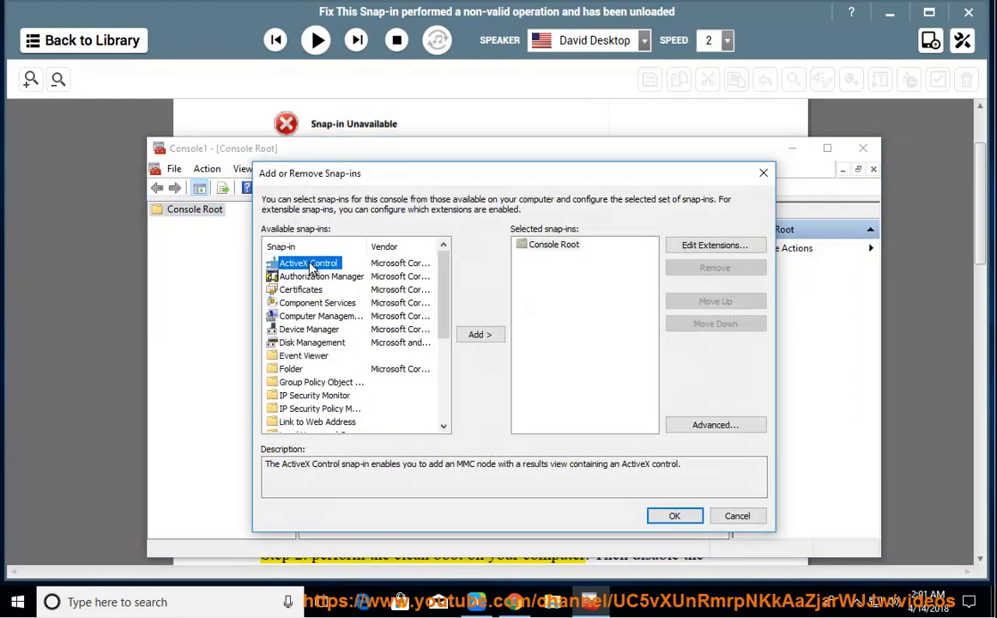
mouse_move(477, 295)
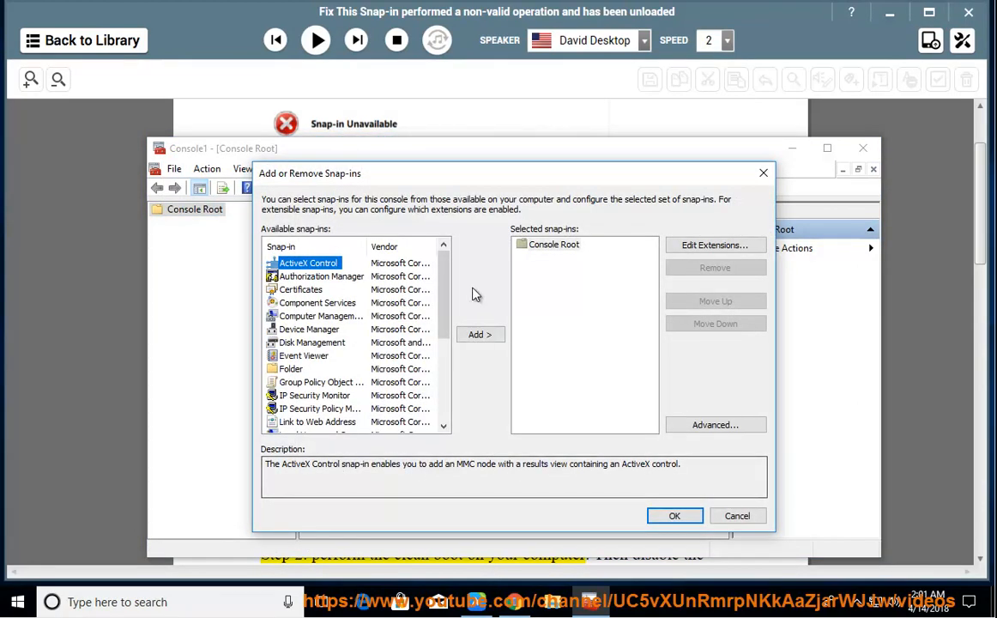
scroll(down, 3)
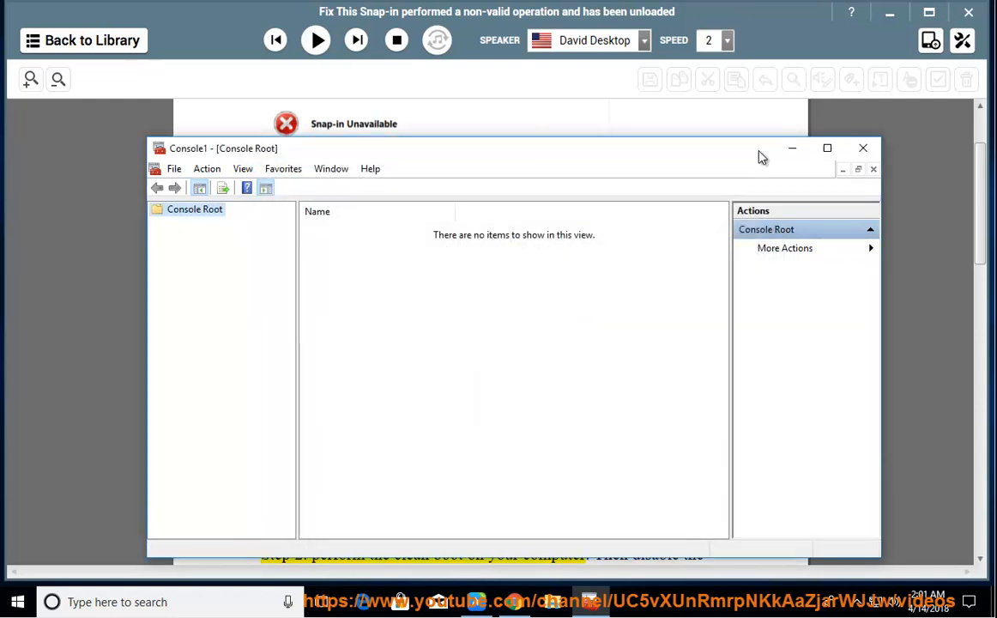
click(862, 148)
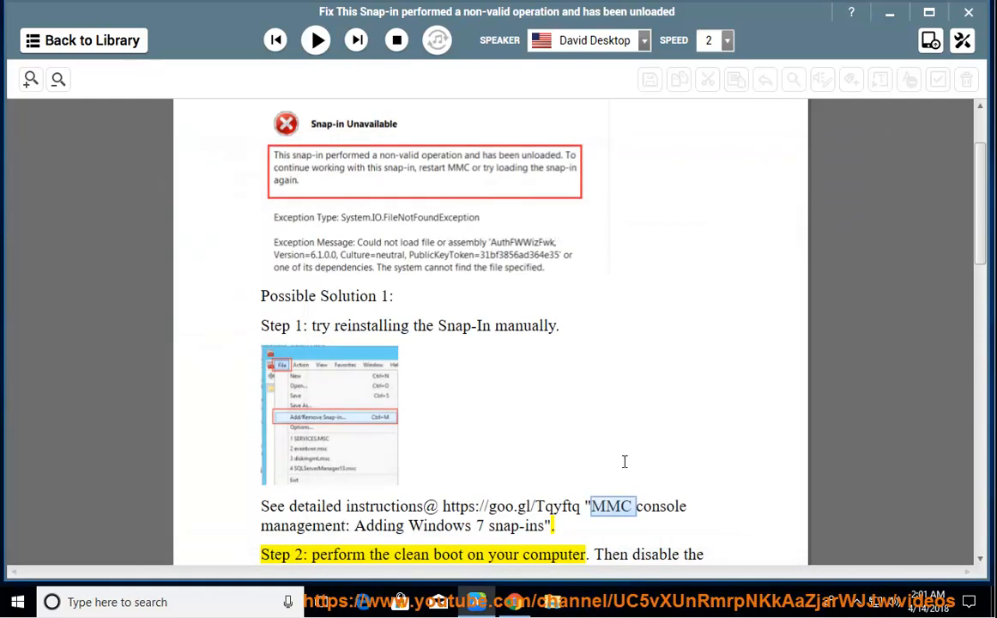
Resume reading through Step 2 and select the words 'clean boot'.
click(316, 40)
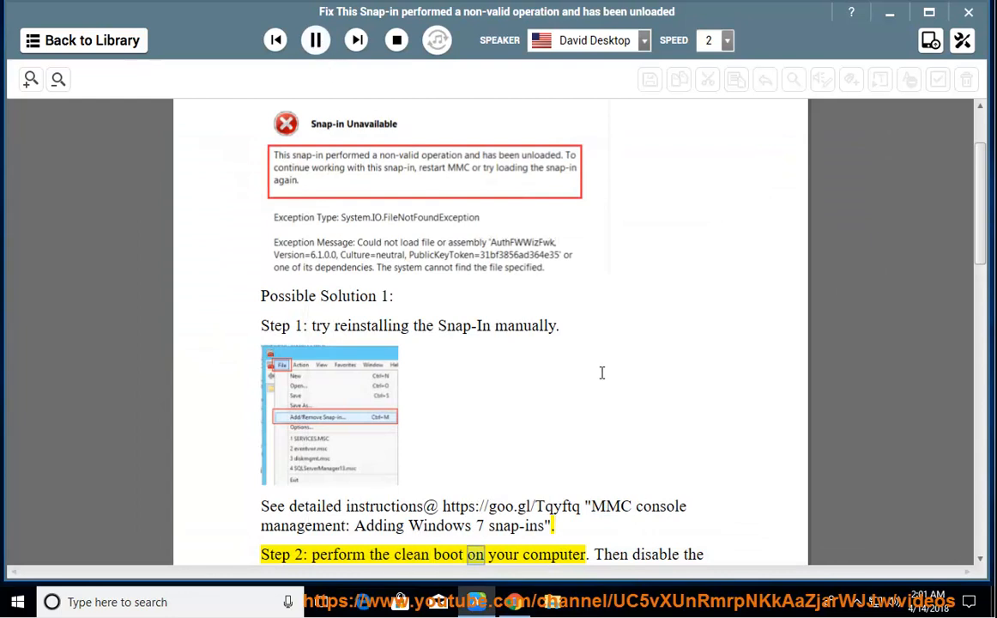
scroll(down, 3)
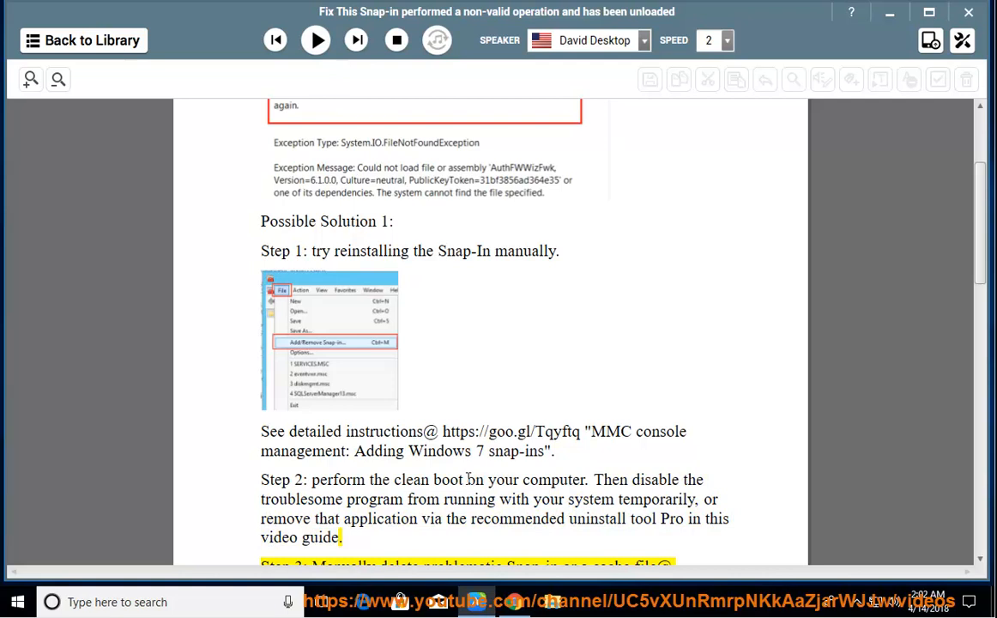
double_click(432, 480)
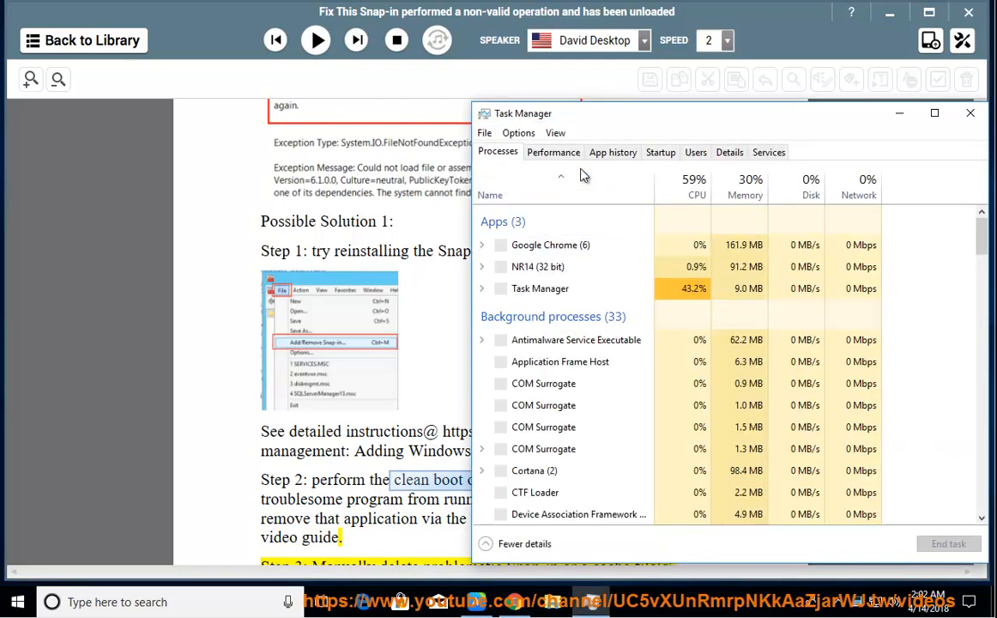
Review the Startup programs, selecting the Vivaldi update notifier, then close Task Manager.
click(660, 152)
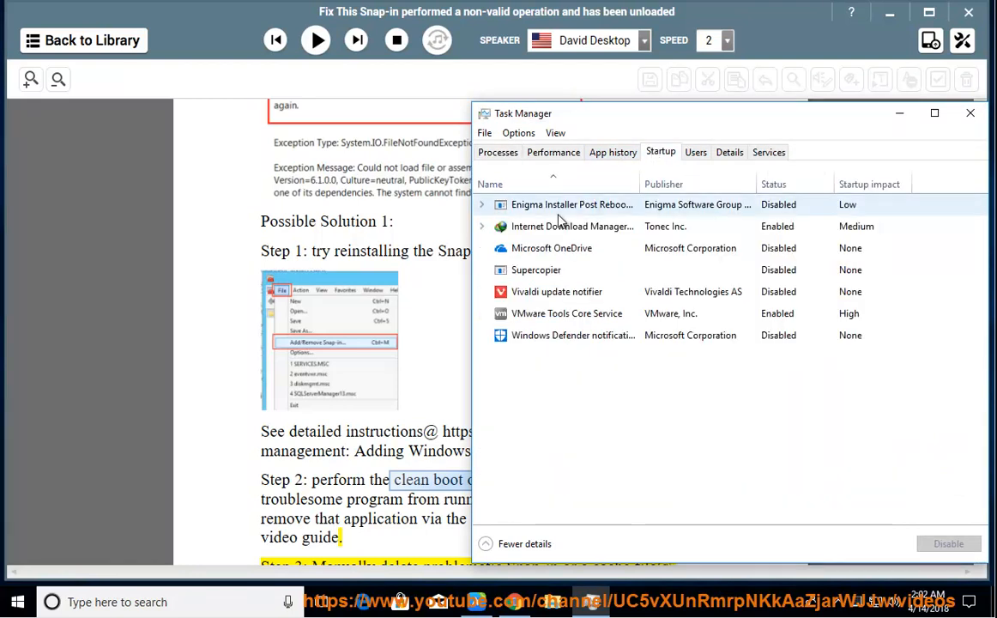
click(571, 226)
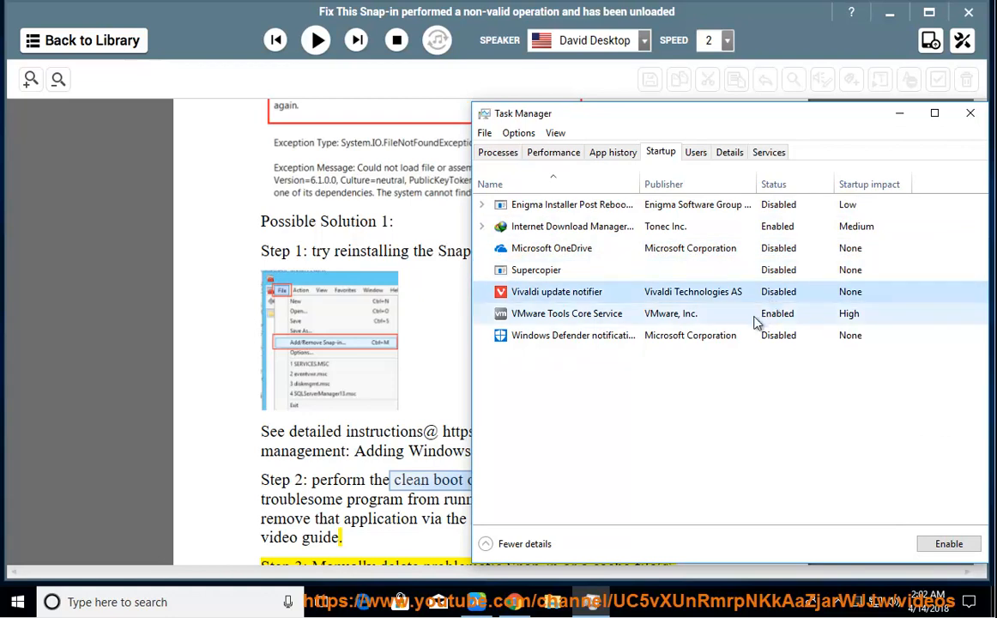
click(566, 313)
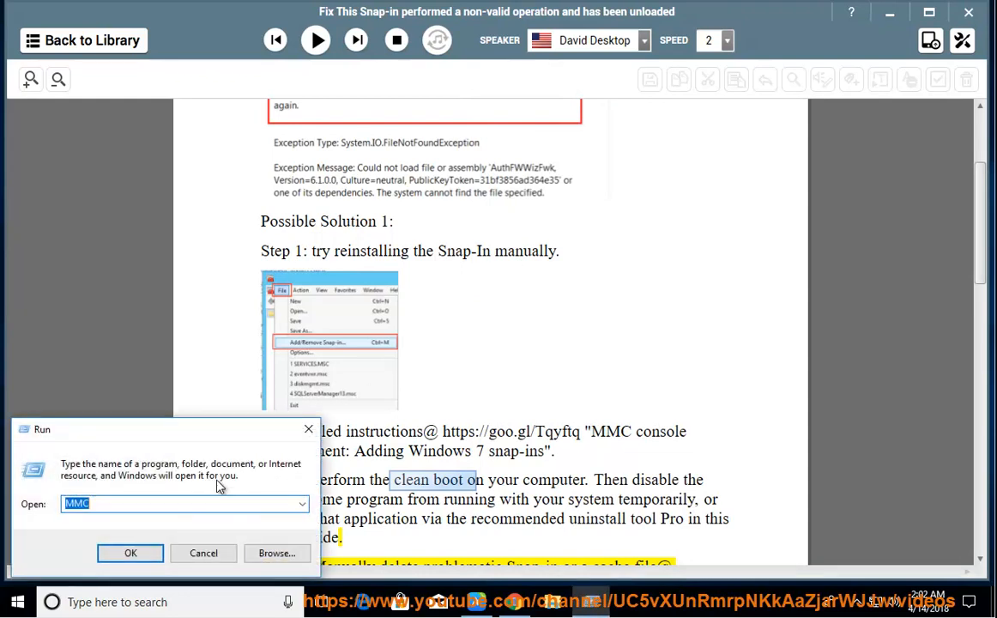
Launch MSCONFIG from Run, view the Services list, then close System Configuration.
text(REGEDIT)
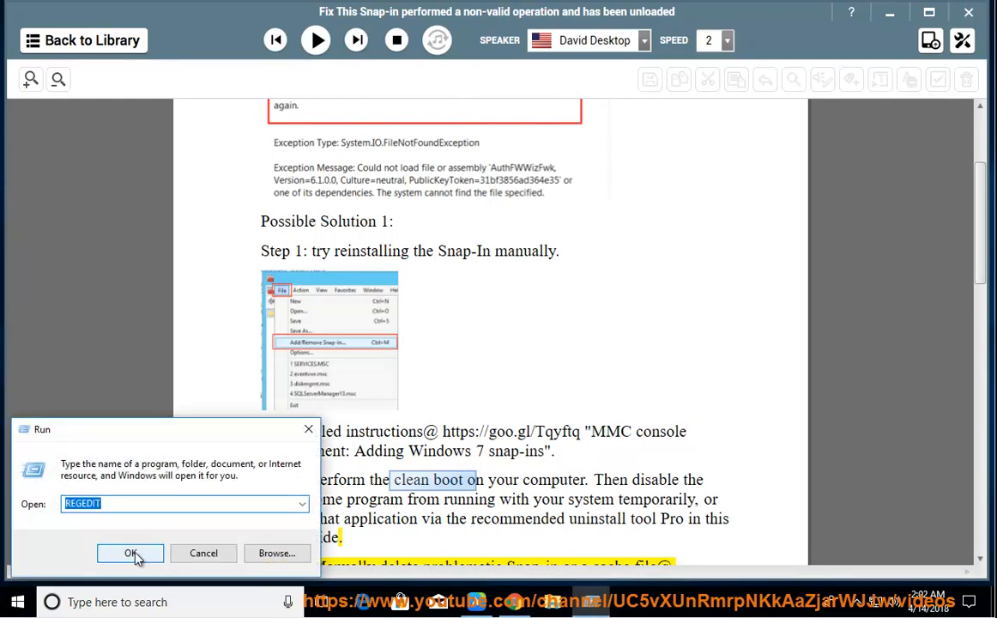
text(MSCONFIG)
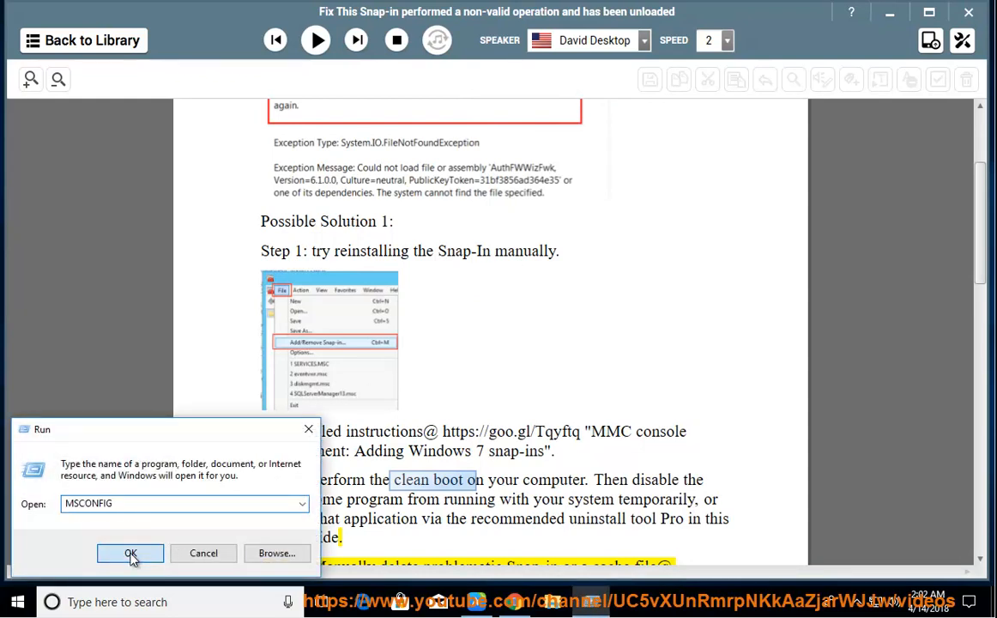
click(130, 552)
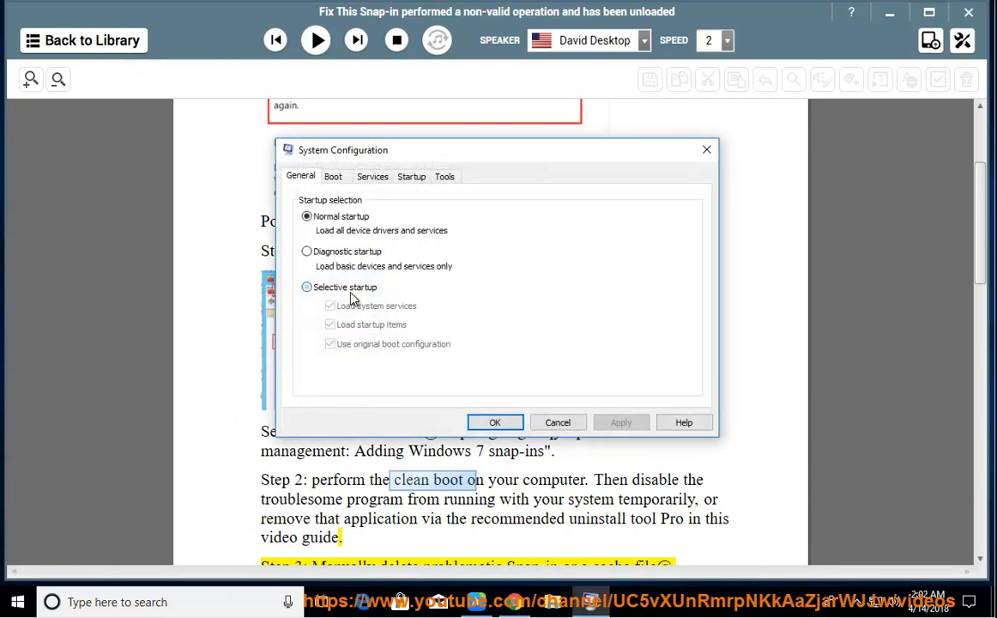
click(373, 175)
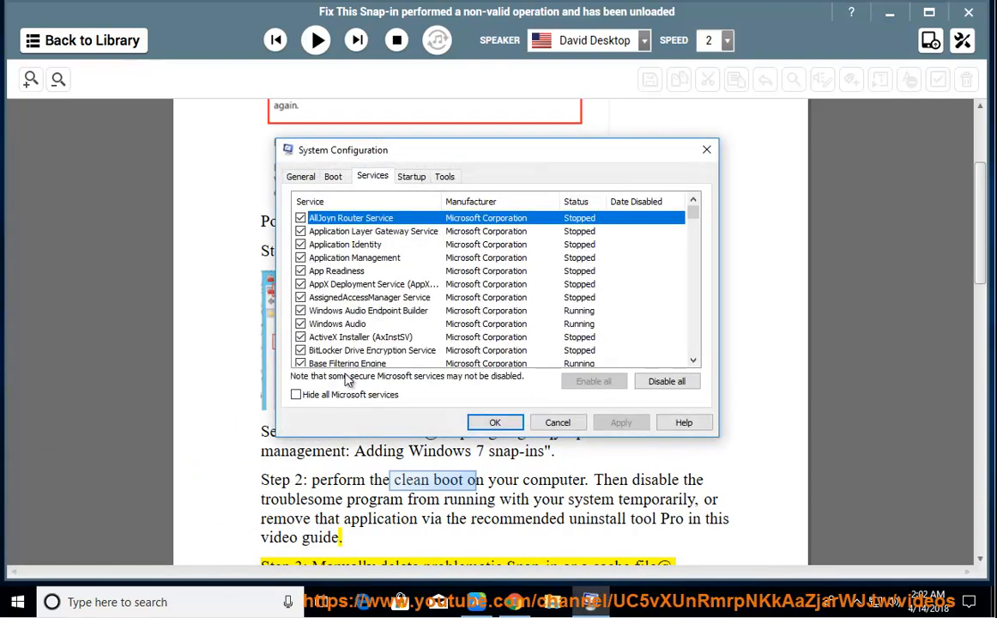
click(295, 393)
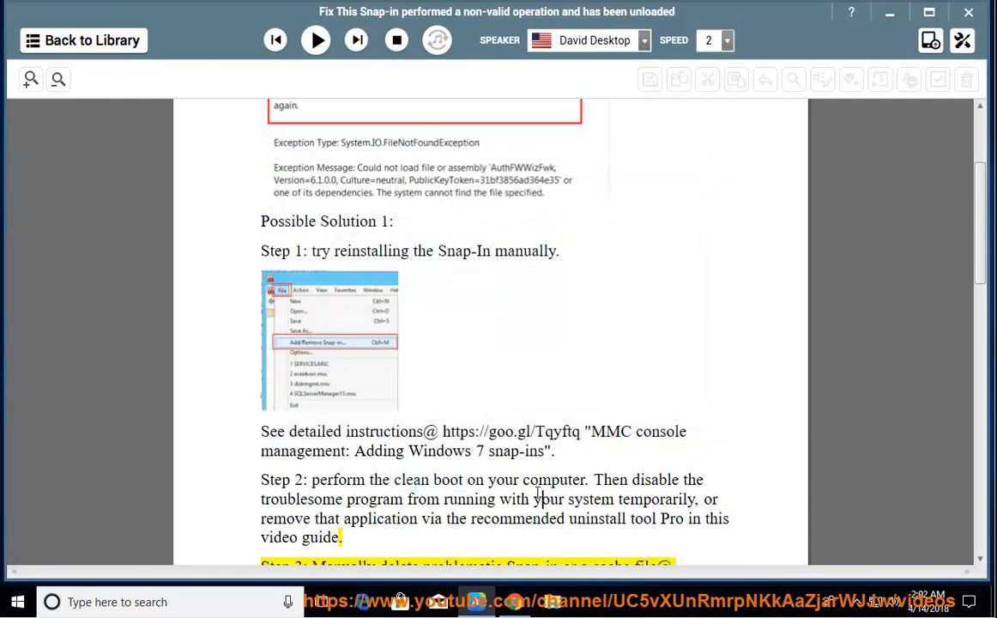
Resume reading through Step 3 on deleting the snap-in cache file, then pause.
click(316, 40)
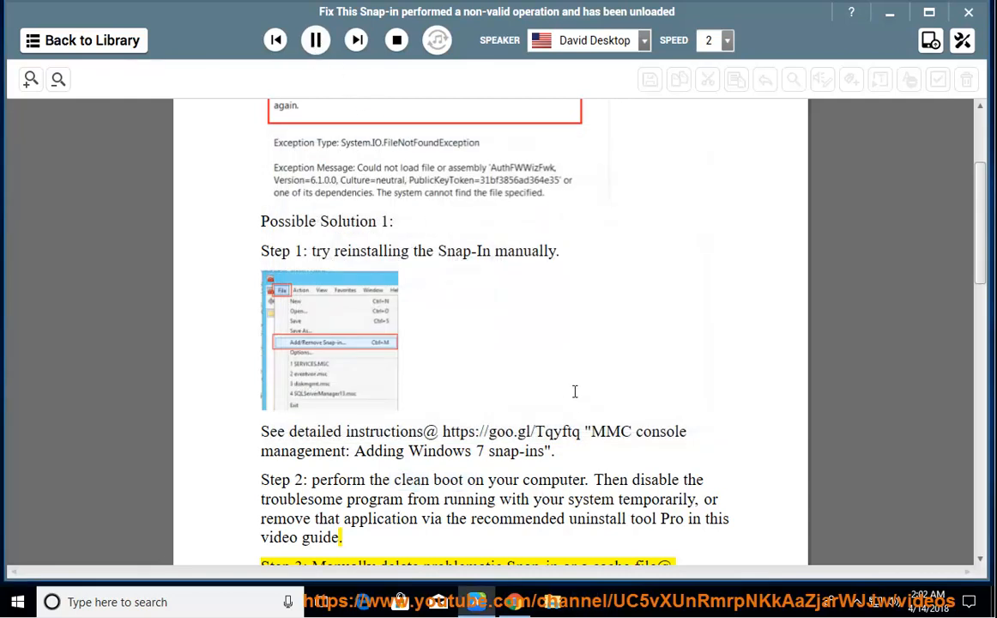
scroll(down, 3)
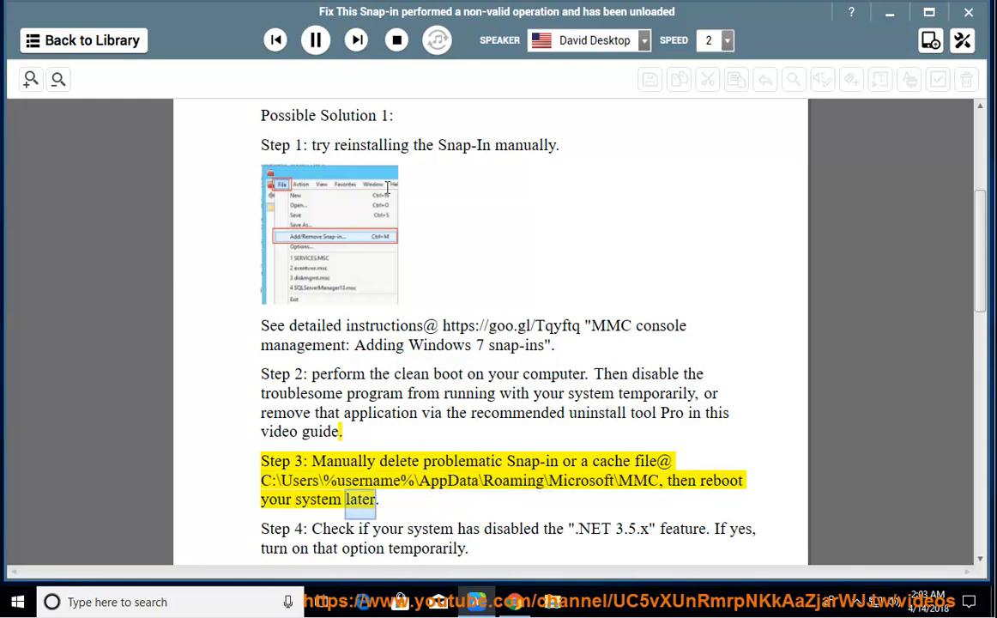
click(316, 40)
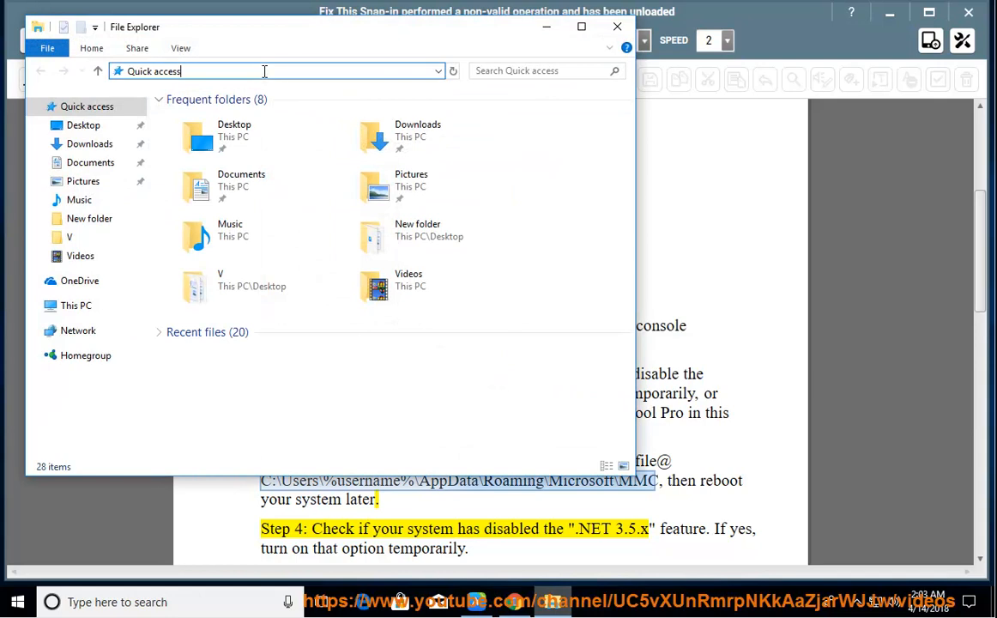
Open the MMC folder under AppData\Roaming\Microsoft, confirm its properties show 0 bytes, and reopen it.
key(Return)
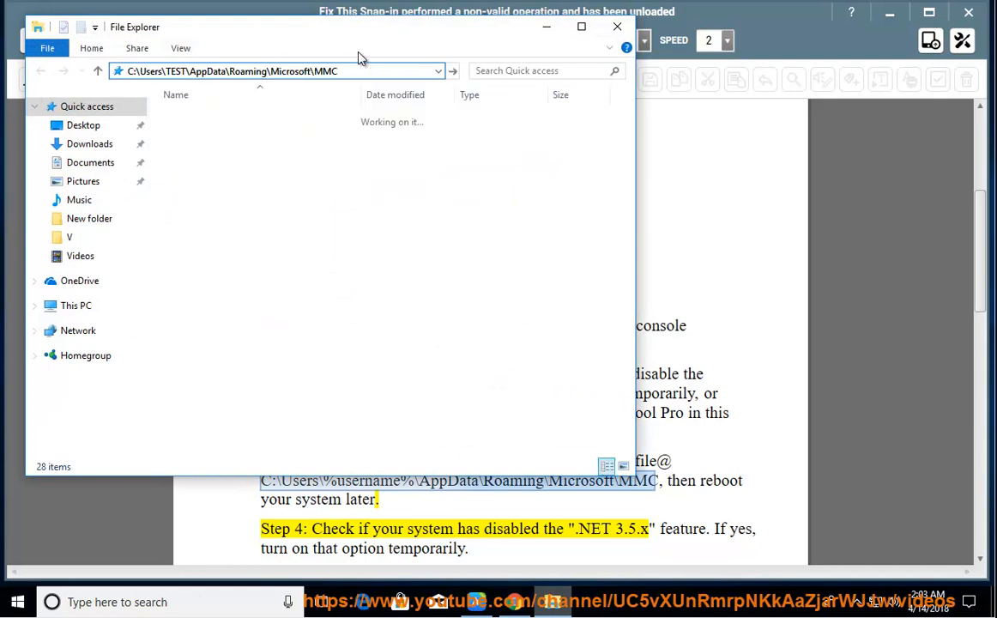
key(Return)
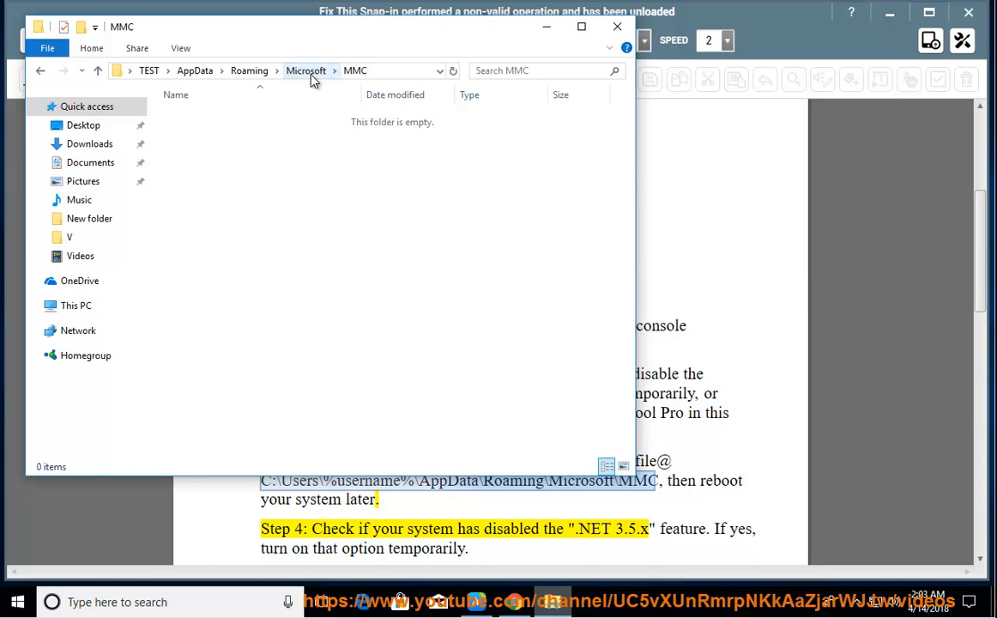
right_click(191, 182)
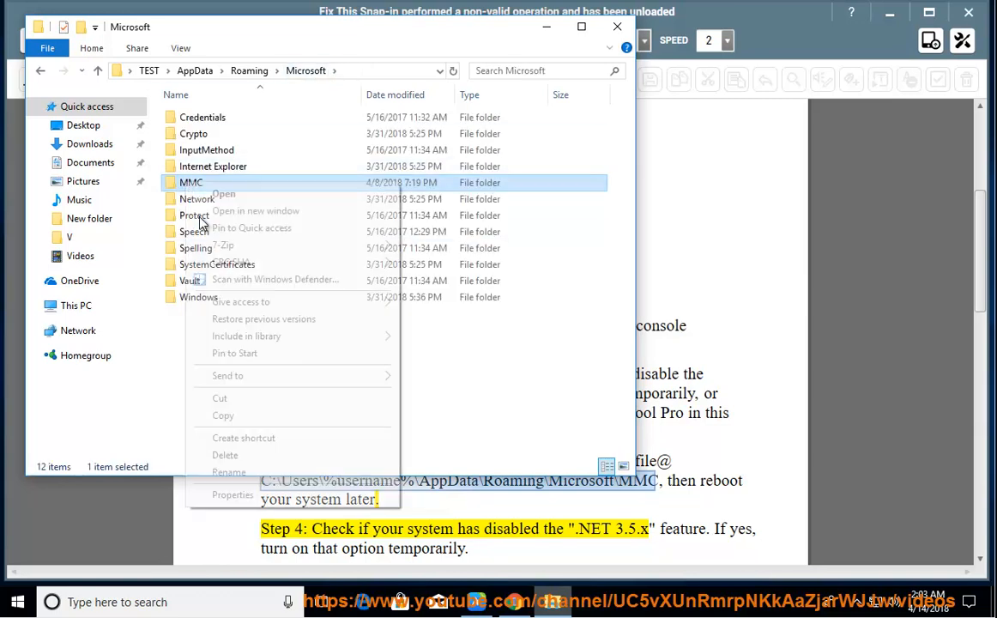
click(233, 494)
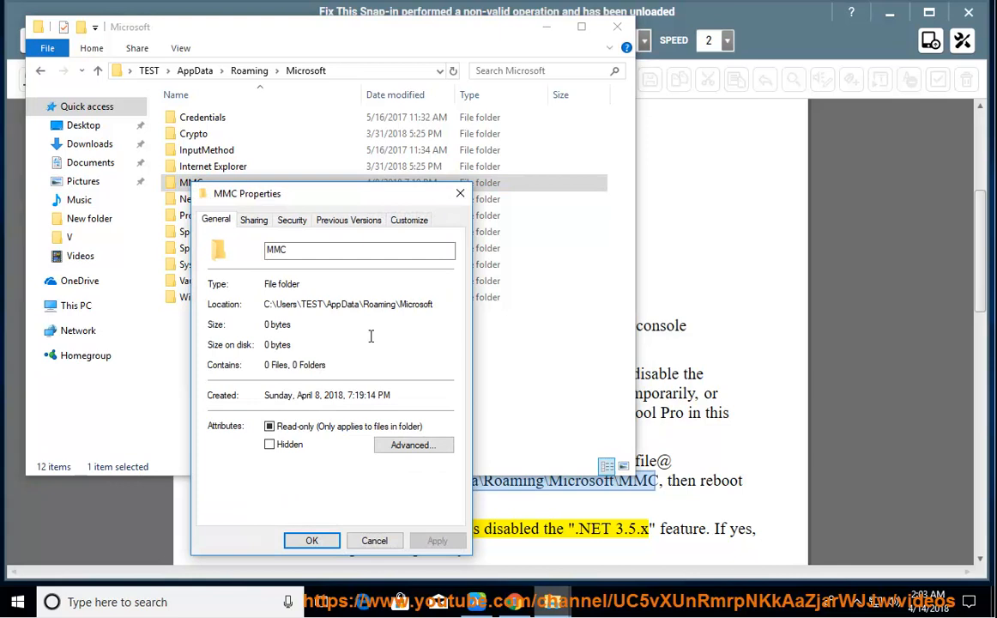
mouse_move(313, 284)
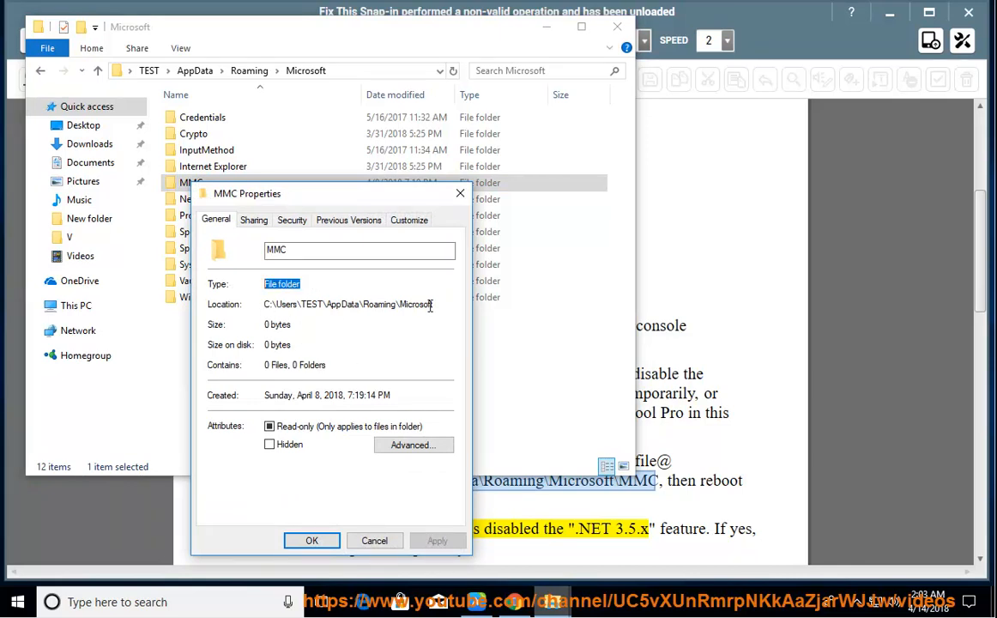
click(374, 539)
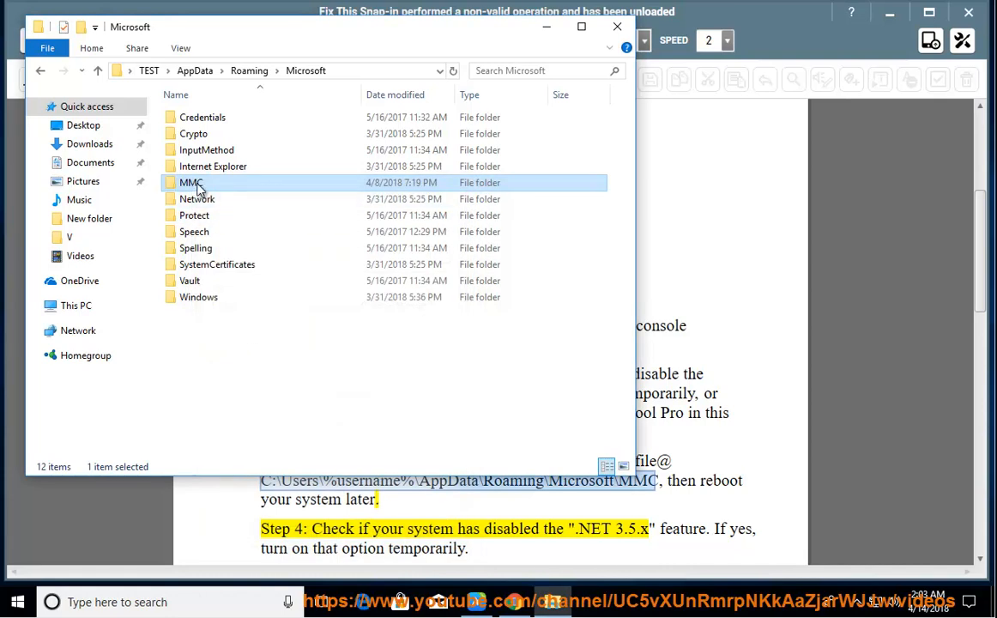
double_click(191, 182)
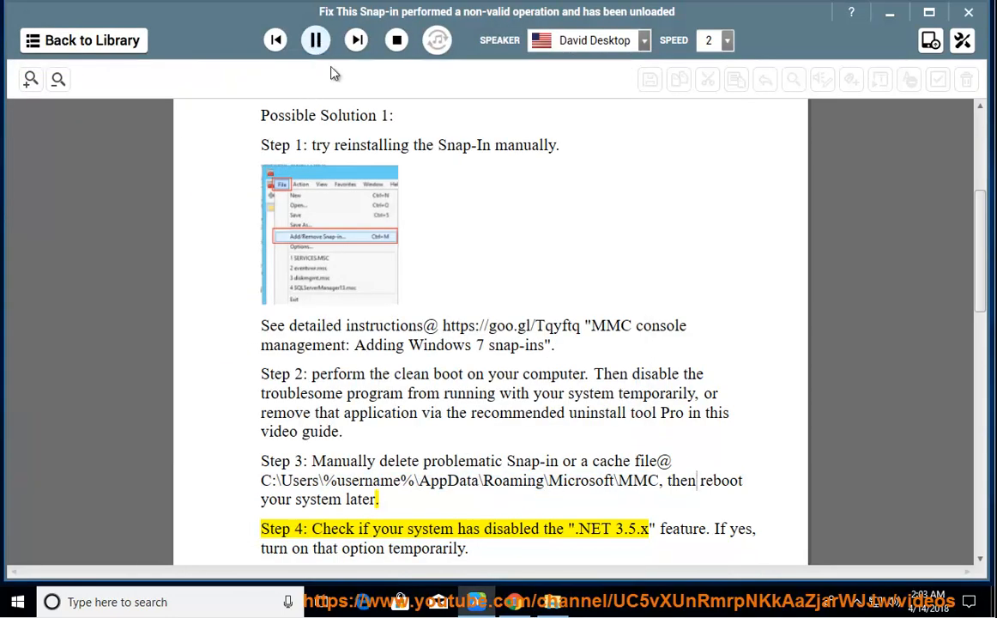
Scroll the guide down to Step 4 on .NET 3.5.
scroll(down, 3)
text(con)
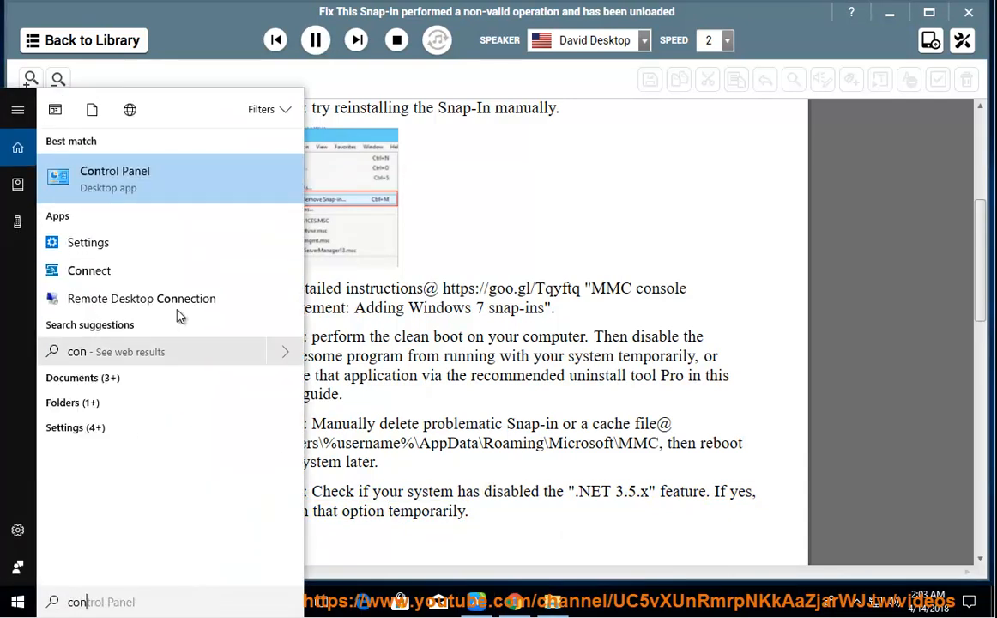
Inspect .NET Framework 3.5 in Windows Features via Control Panel > Programs, then cancel and close unchanged.
click(113, 178)
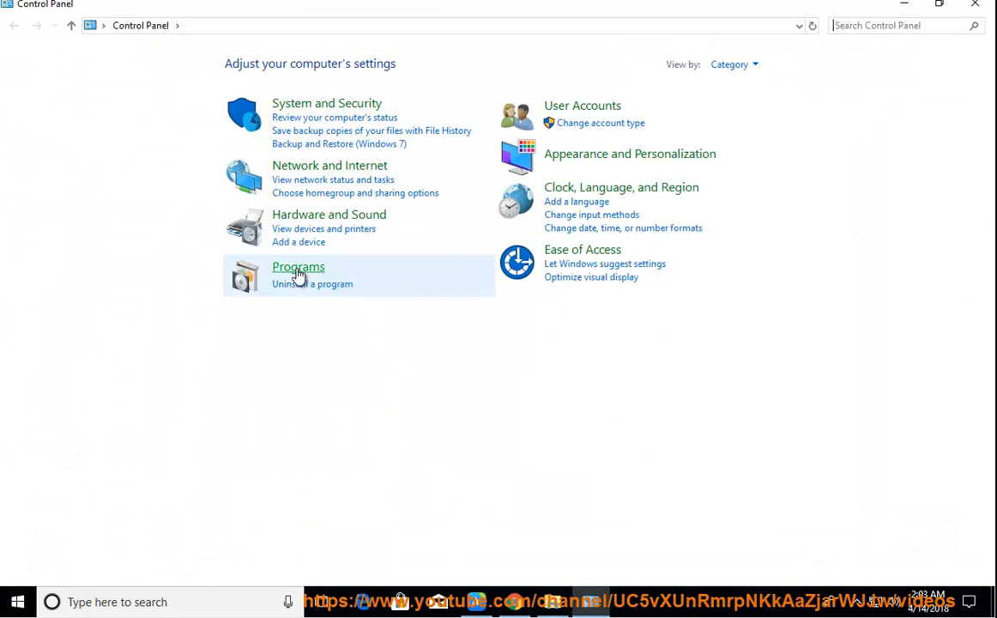
click(298, 268)
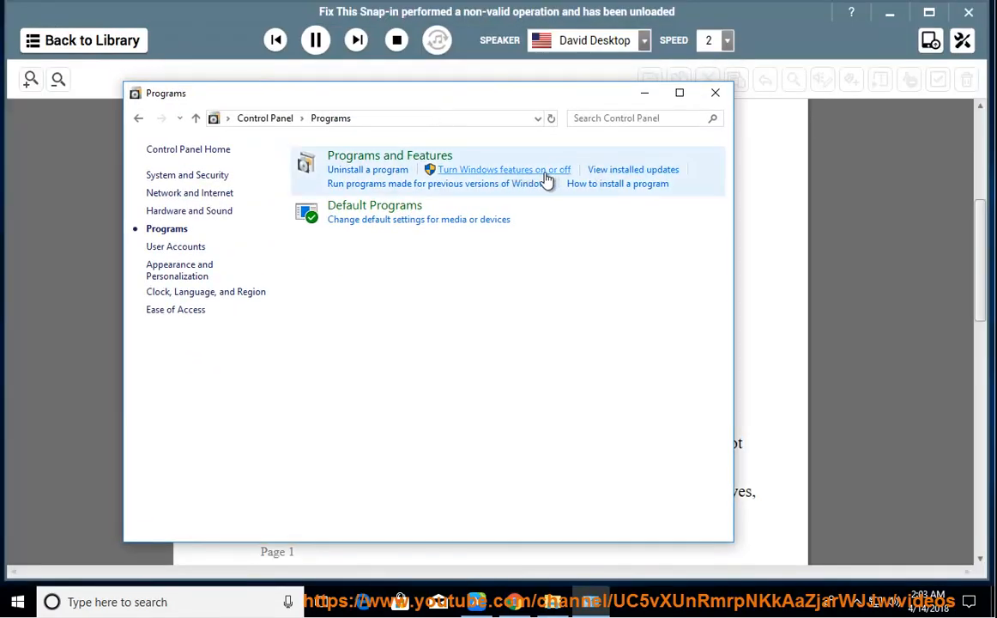
click(505, 170)
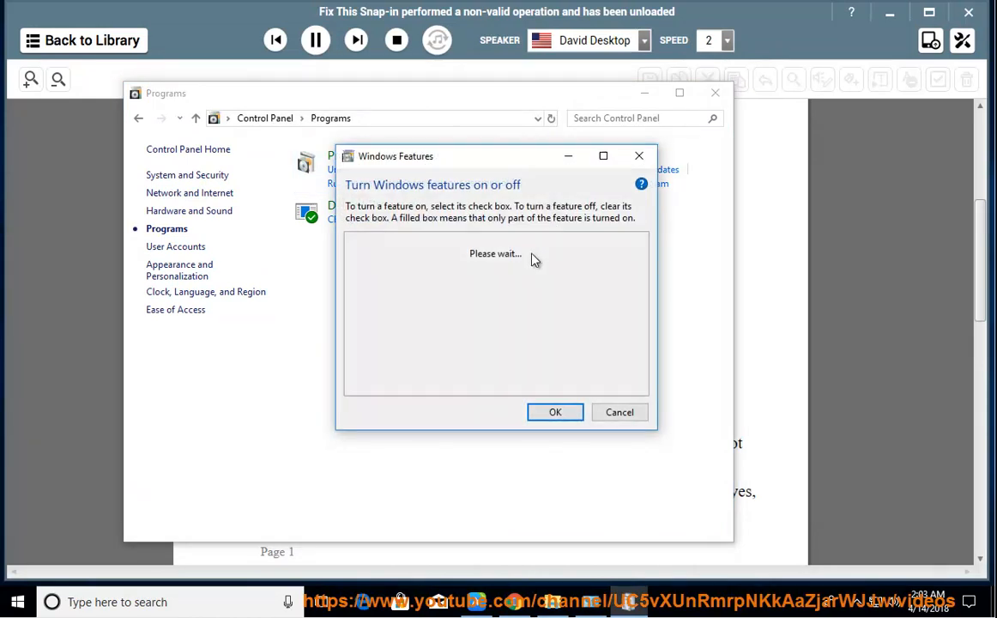
mouse_move(515, 281)
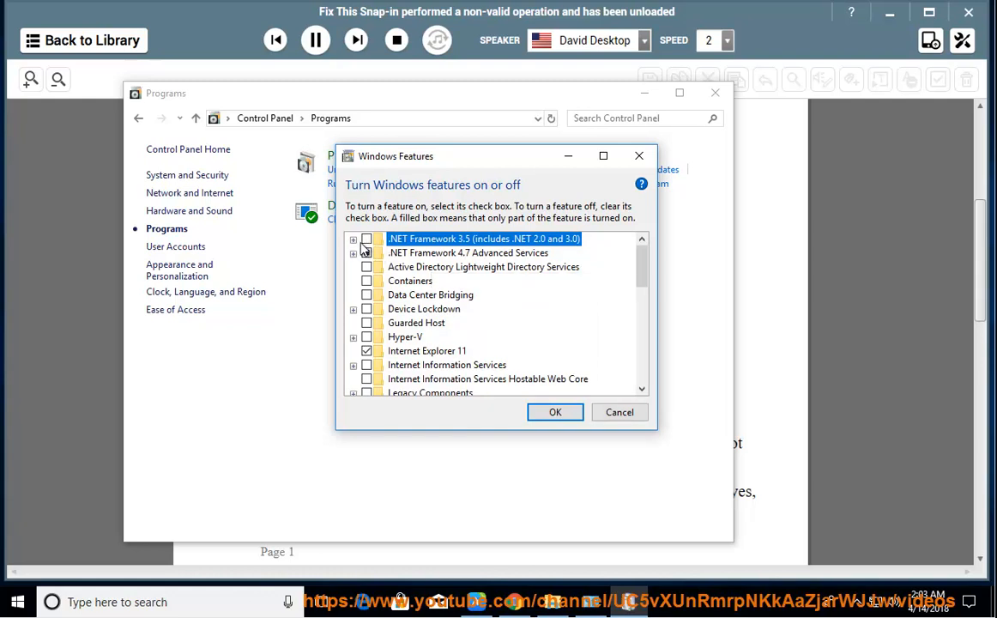
mouse_move(497, 244)
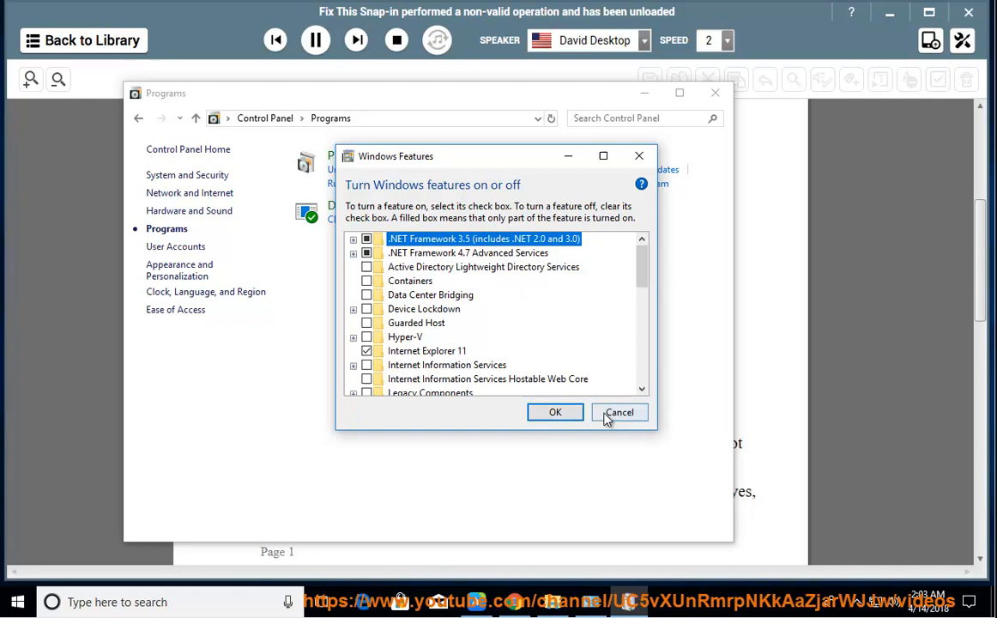
mouse_move(620, 412)
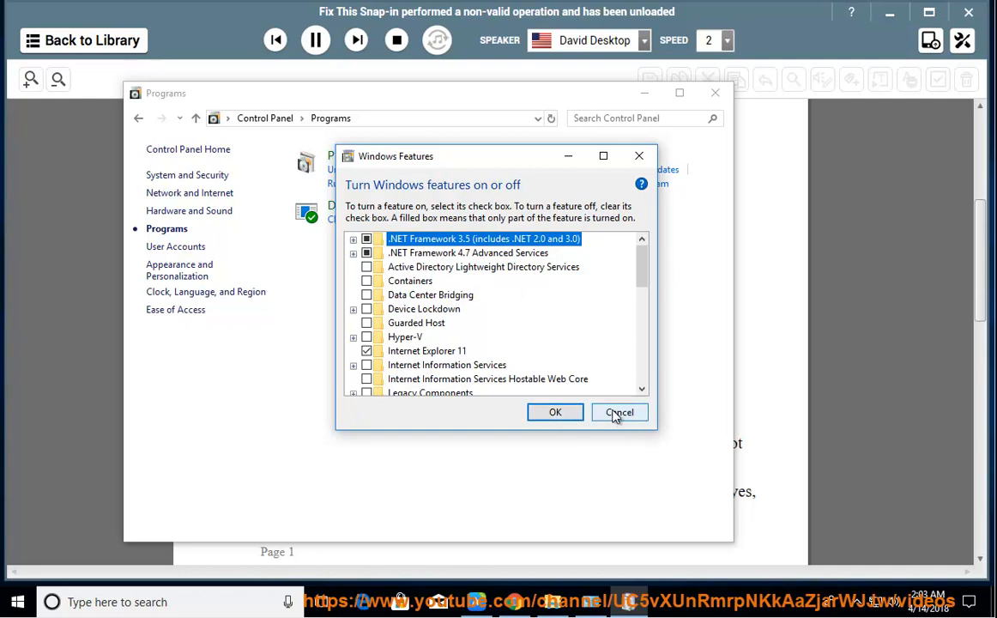
click(620, 412)
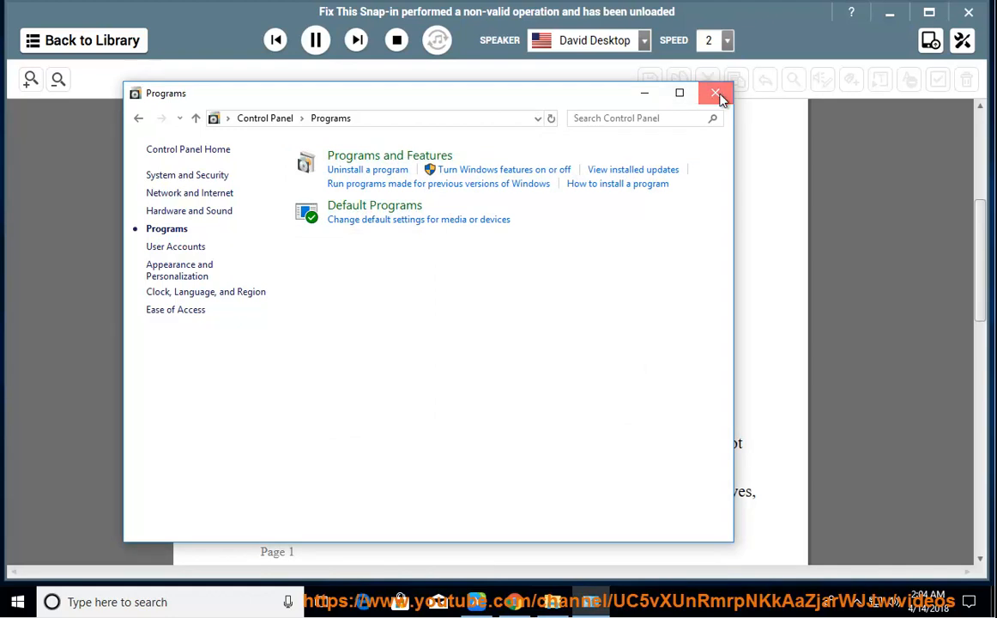
click(718, 93)
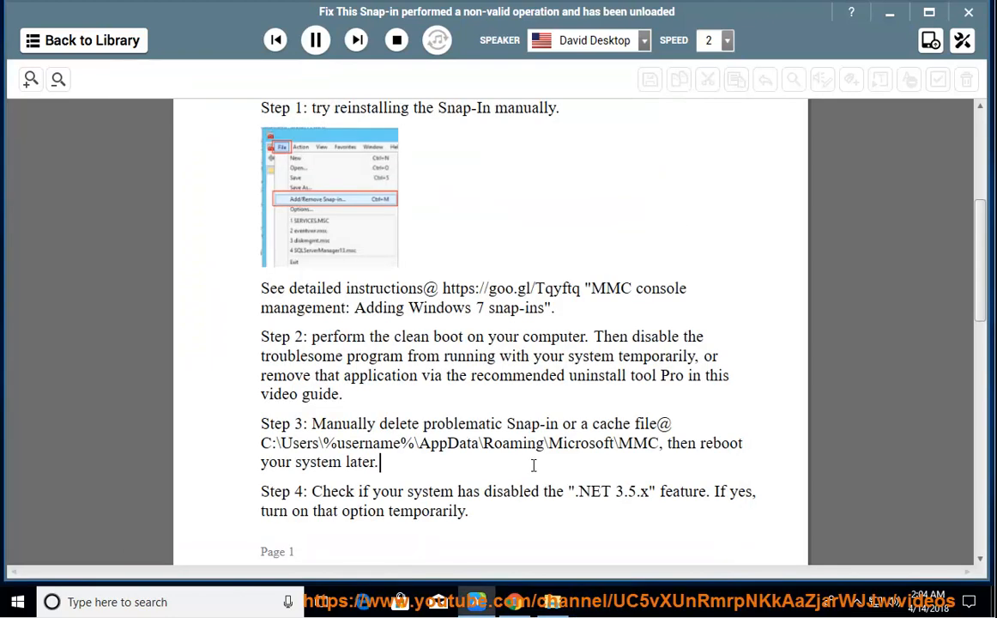
Read on to Possible Solution 2, pause, and search the taskbar for 'cmd'.
scroll(down, 3)
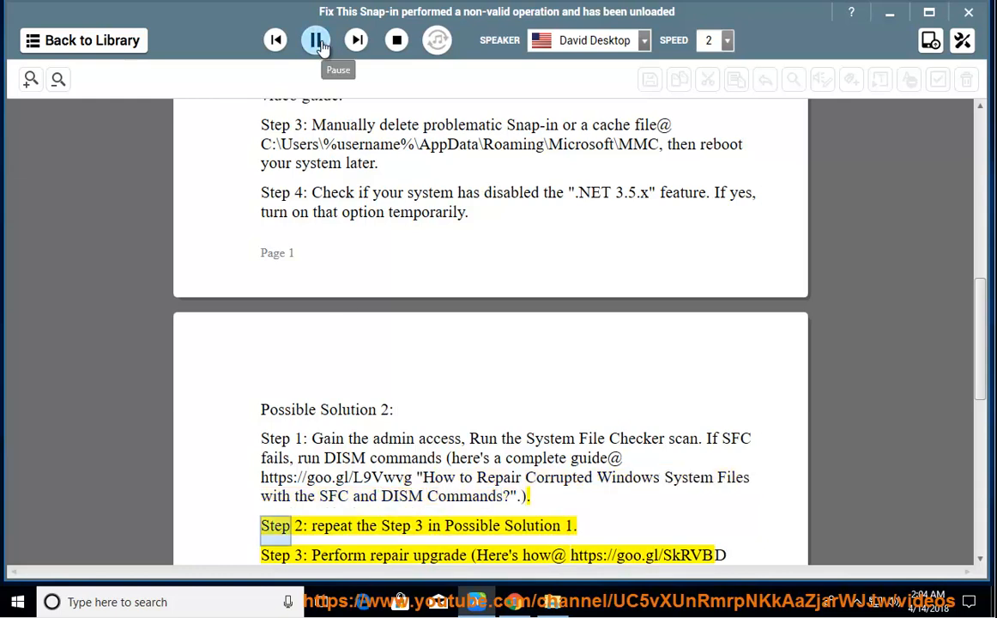
click(316, 39)
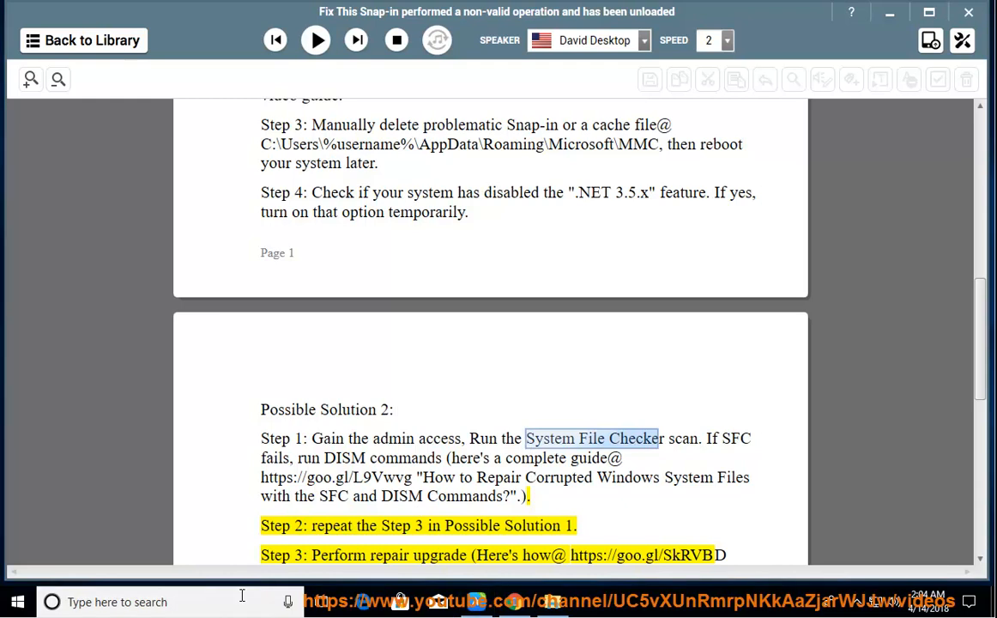
text(cmd)
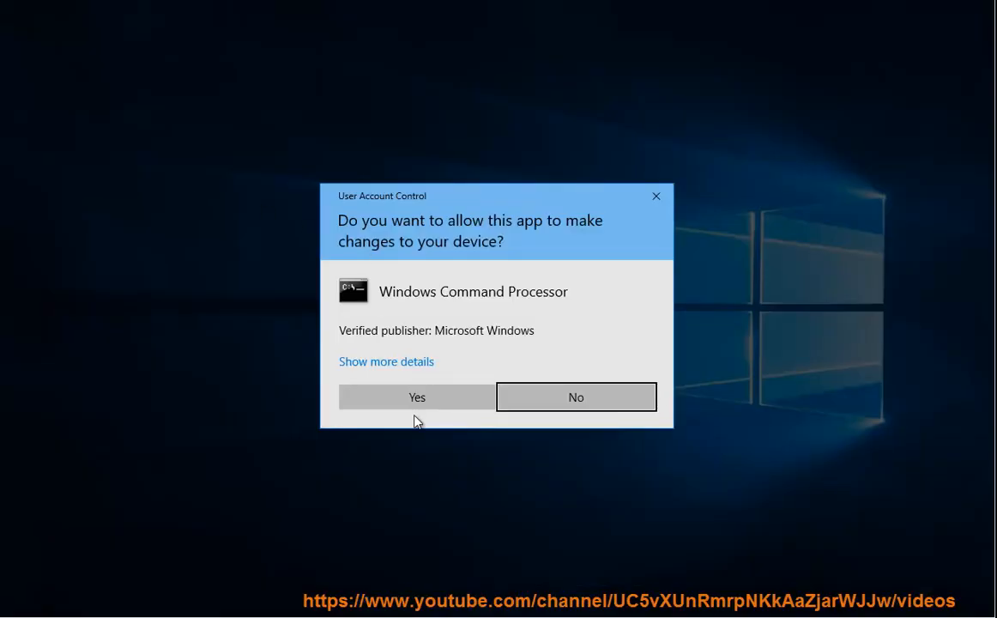
Allow the admin Command Prompt, type 'SFC SCANNOW PRESS ENTER NO', then close the window.
click(415, 397)
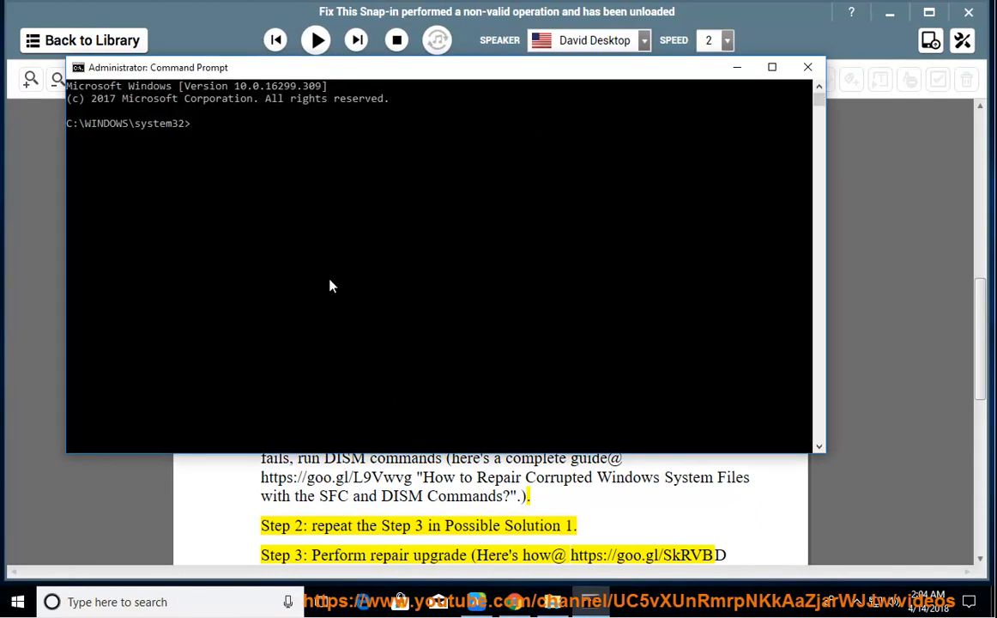
text(SFC SCA)
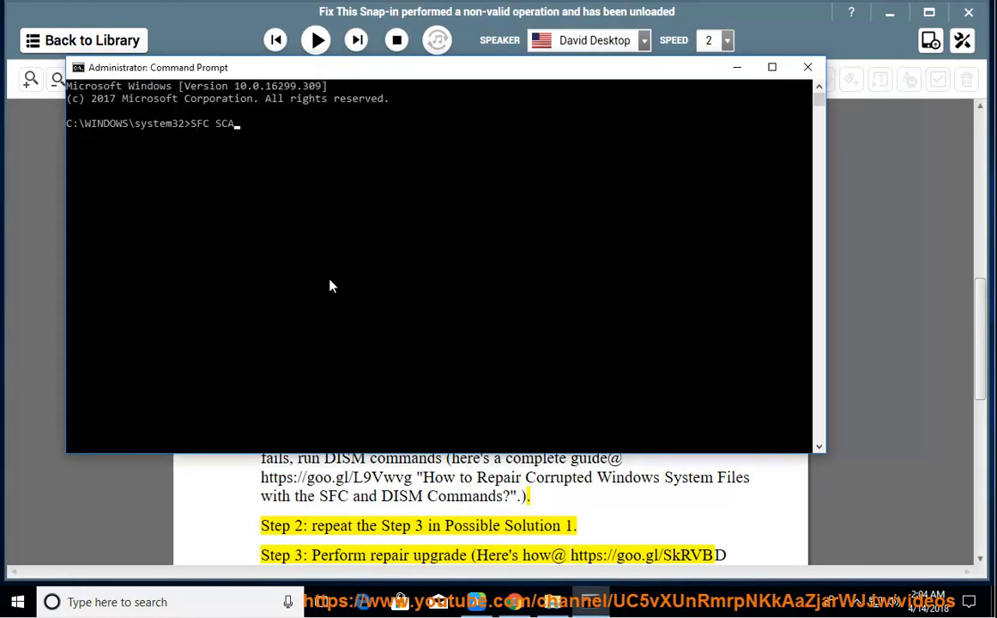
text(NNOW)
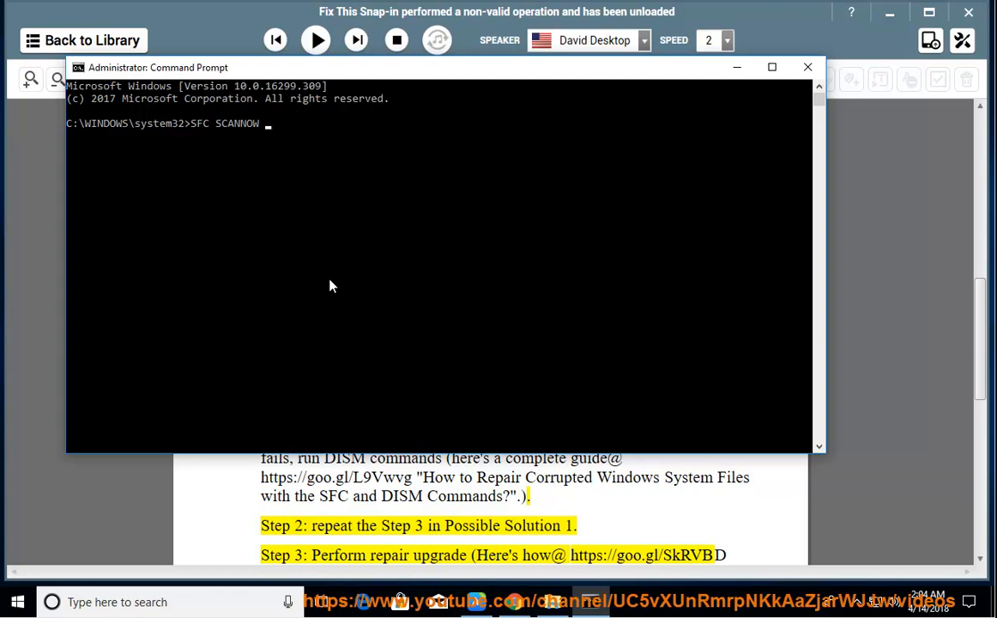
text(PRESS E)
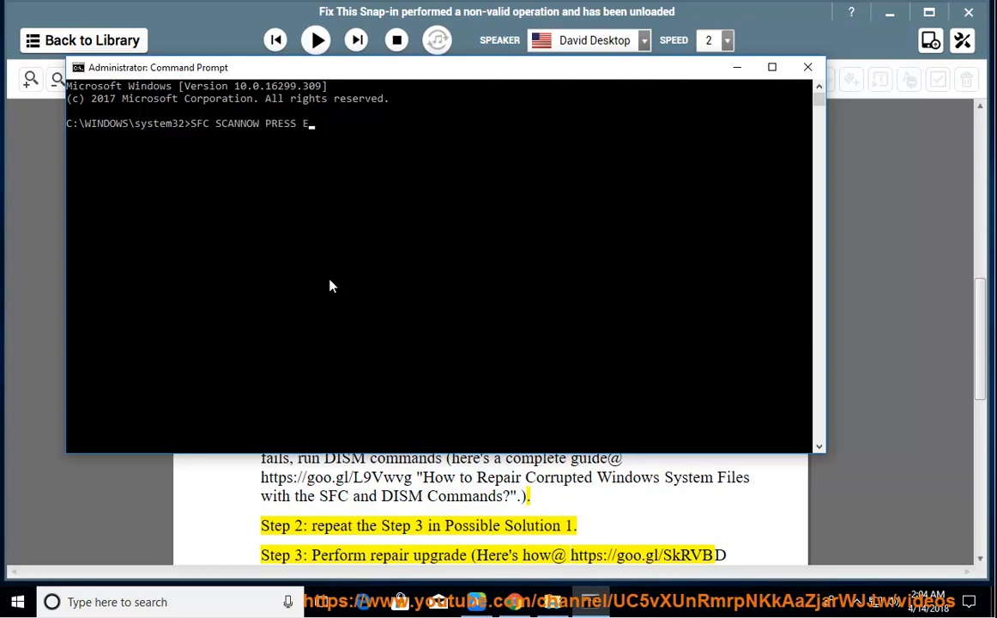
text(NTER NOW...)
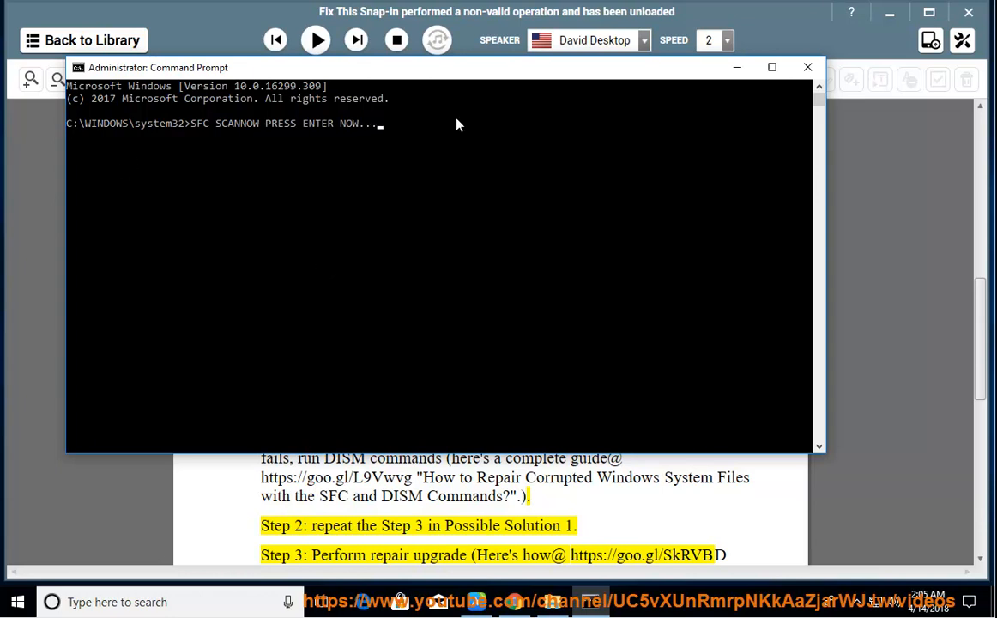
click(807, 67)
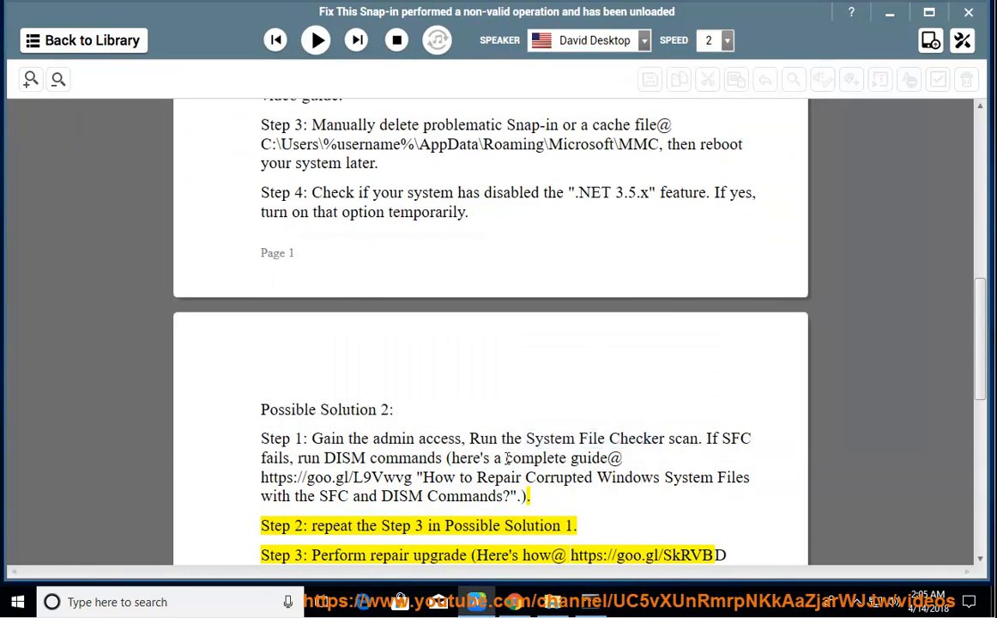
Resume reading aloud and follow along into Possible Solution 2's repair upgrade step.
click(316, 40)
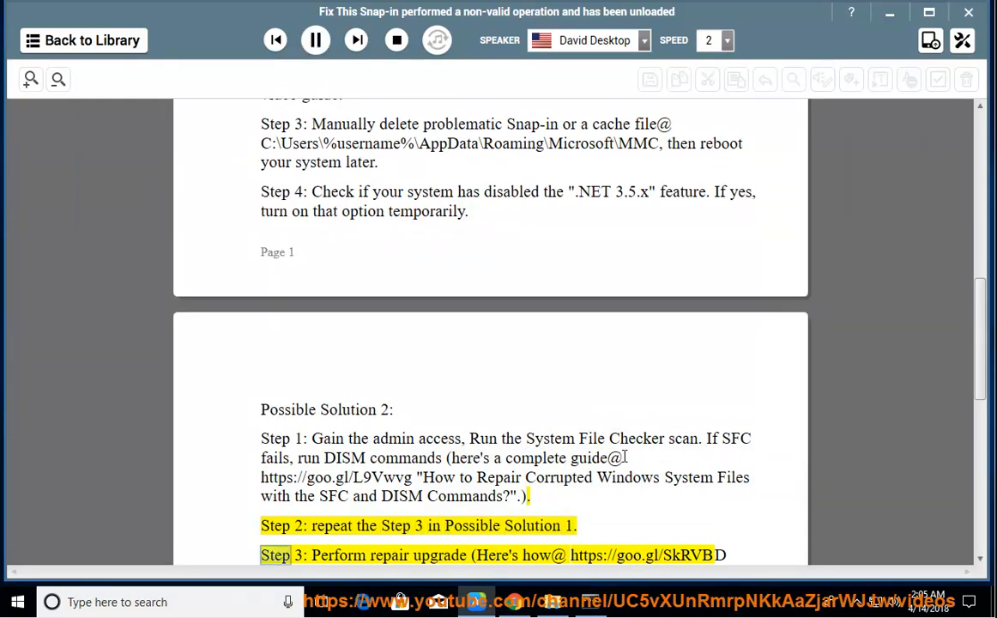
scroll(down, 3)
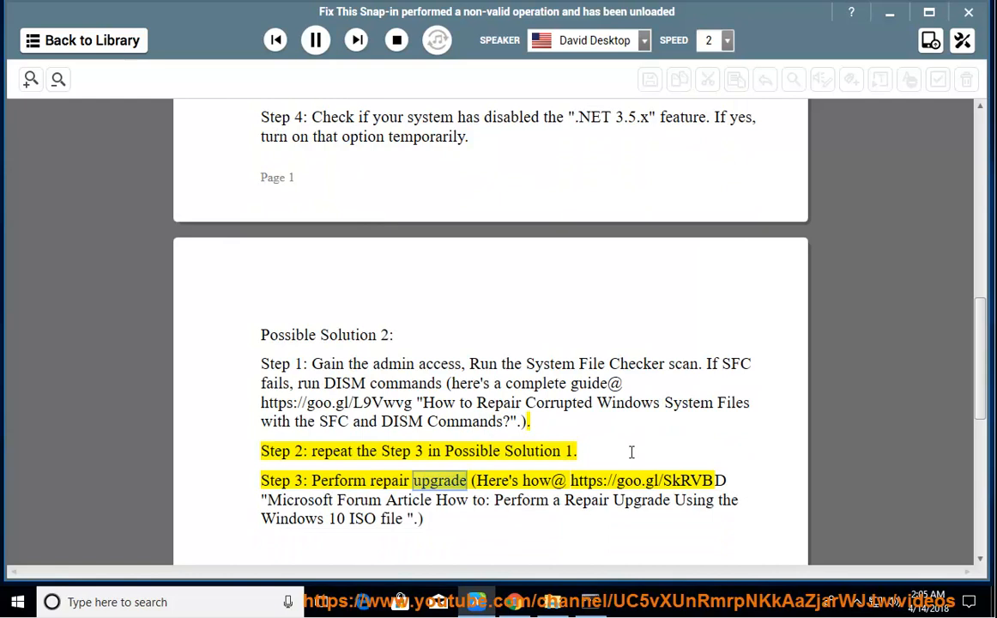